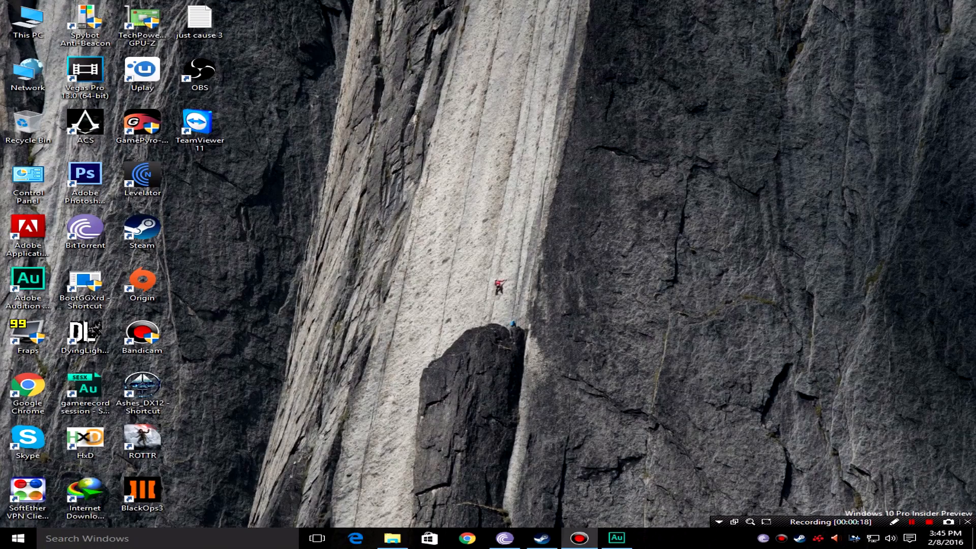
Bring up the Rise of the Tomb Raider folder window from the taskbar and maximize it.
{"action": "left_click", "coordinate": [392, 538]}
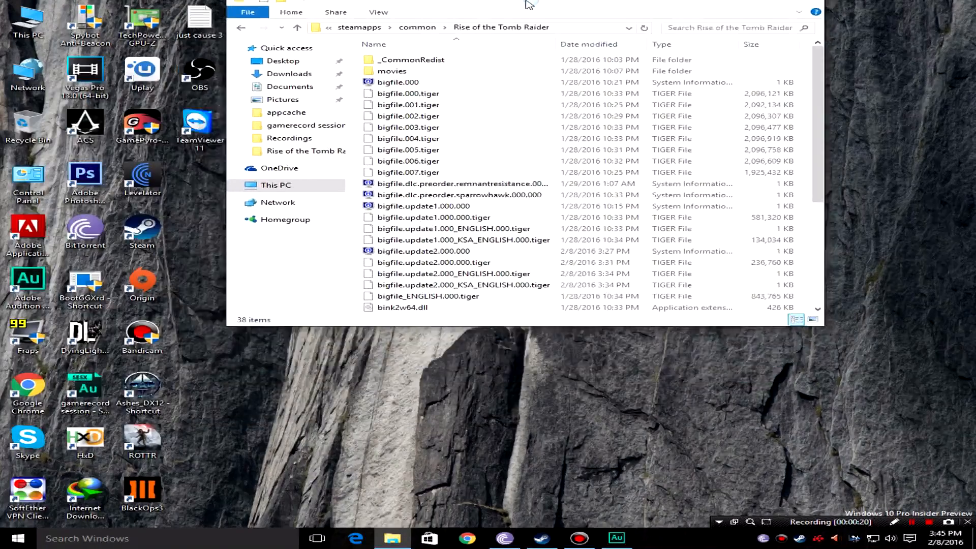
{"action": "left_click", "coordinate": [922, 13]}
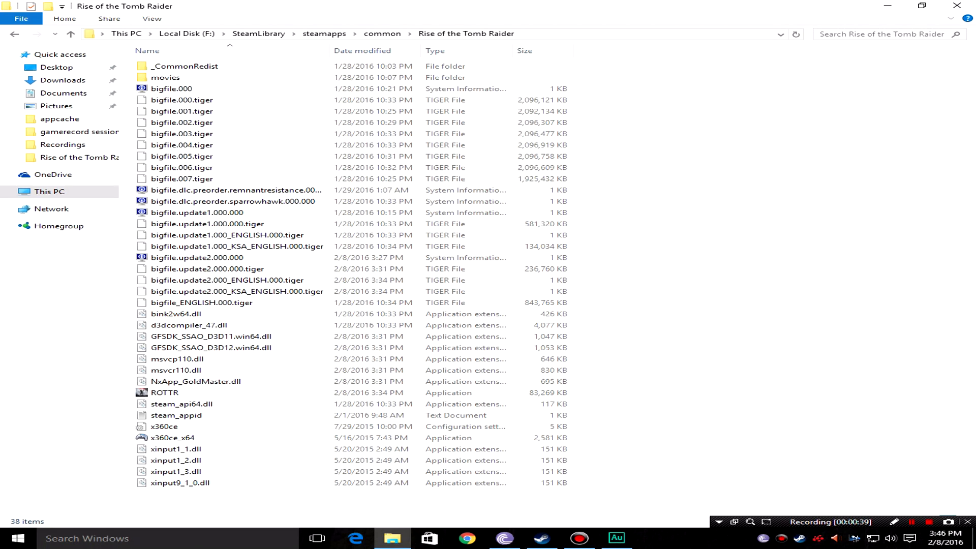
{"action": "left_click", "coordinate": [182, 111]}
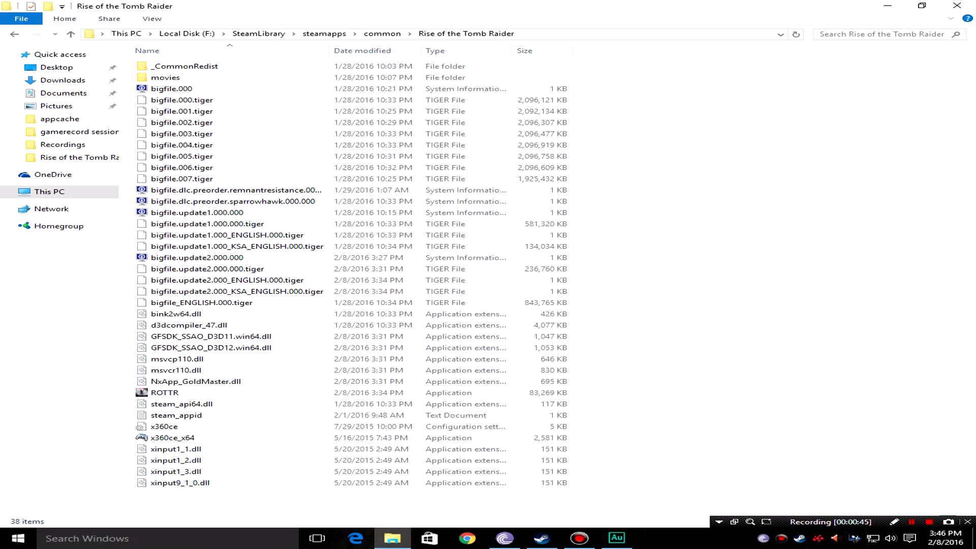
Inspect the ROTTR executable's Compatibility properties, then go up to F:'s steamapps folder.
{"action": "right_click", "coordinate": [165, 392]}
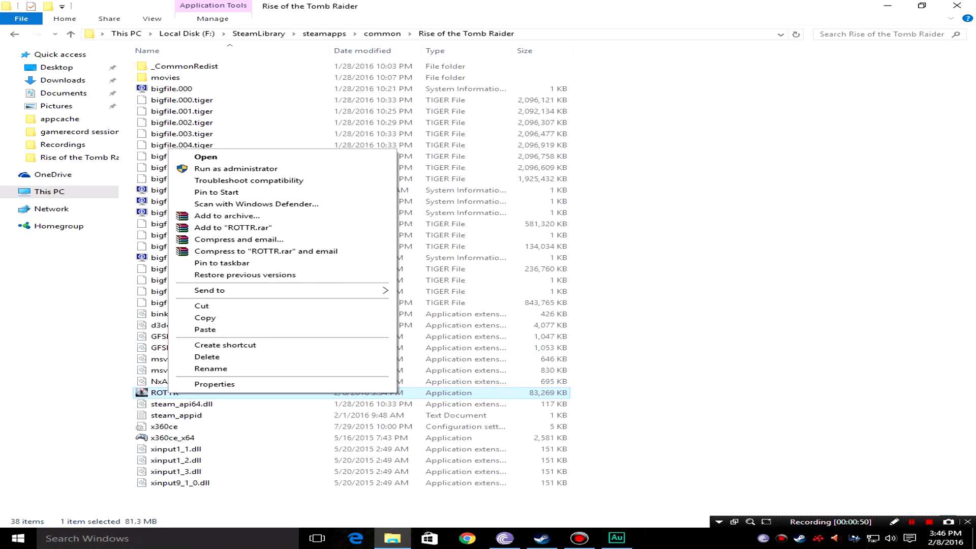
{"action": "left_click", "coordinate": [214, 386]}
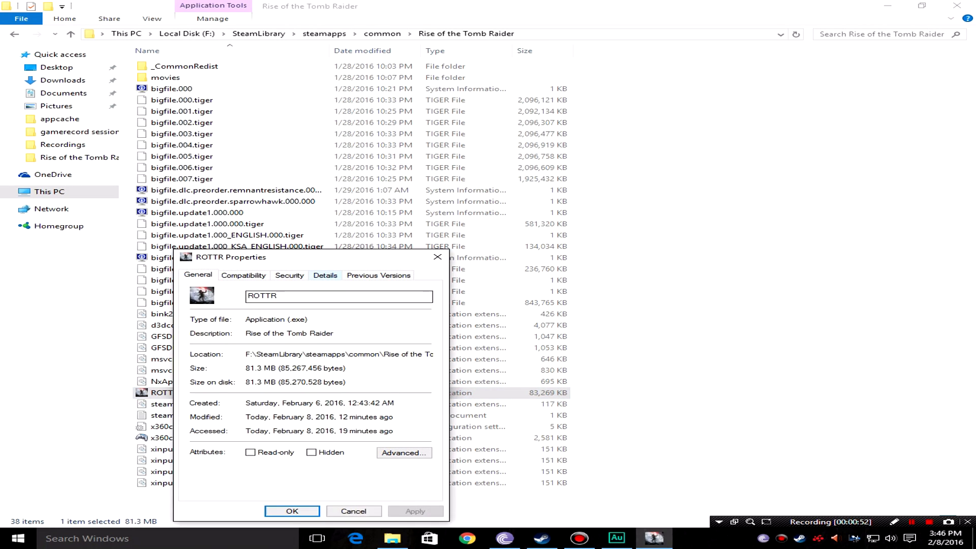
{"action": "left_click", "coordinate": [243, 275]}
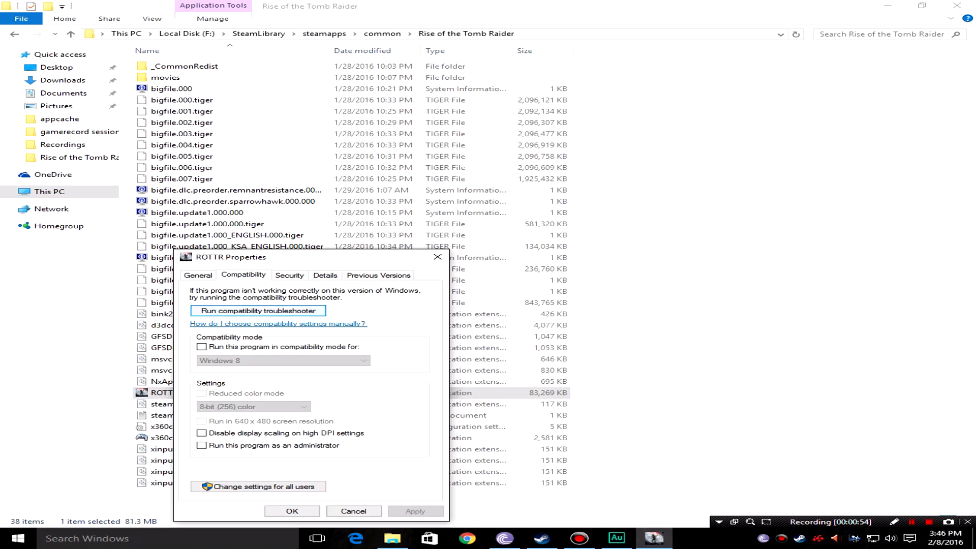
{"action": "left_click", "coordinate": [324, 275]}
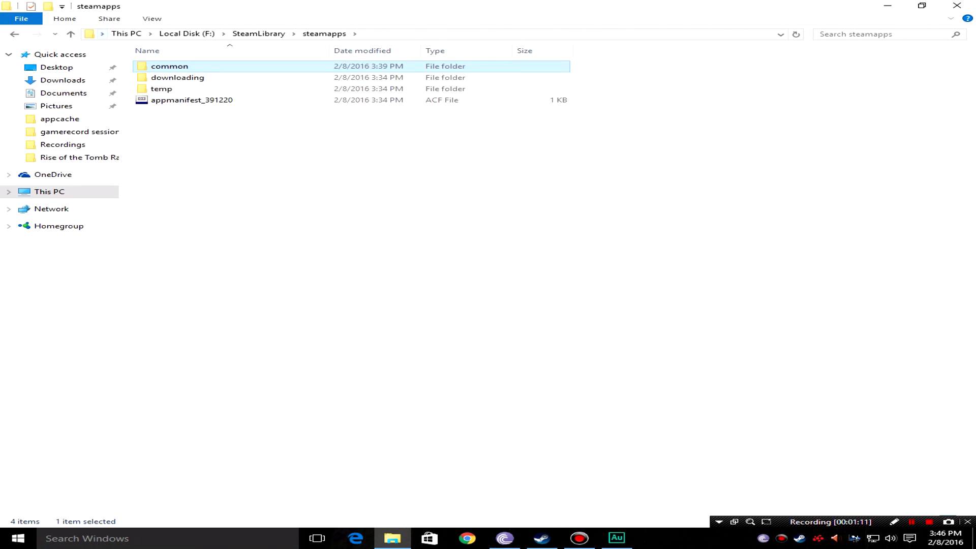
Browse drive D to sony vegas > new > Rise.of.the.Tomb.Raider and copy its files.
{"action": "left_click", "coordinate": [70, 33]}
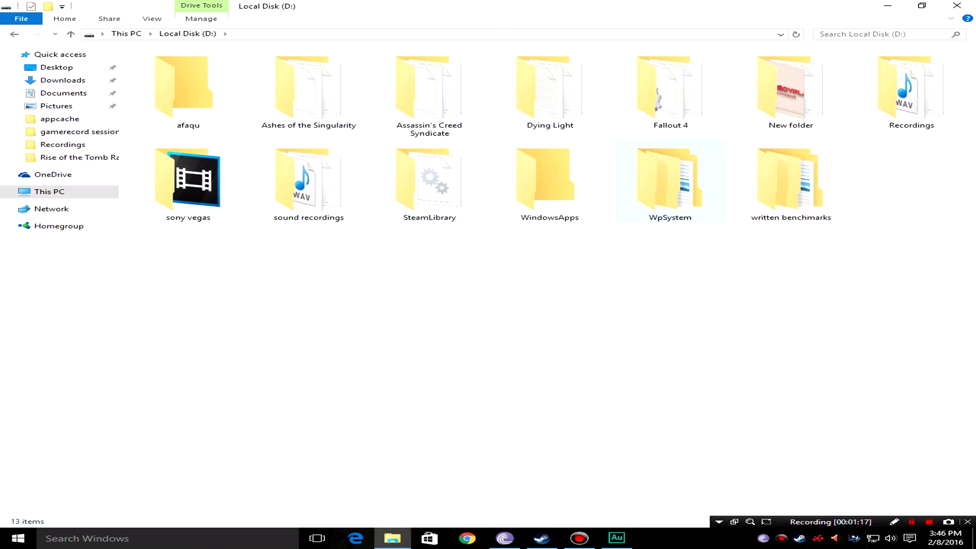
{"action": "left_click", "coordinate": [429, 180]}
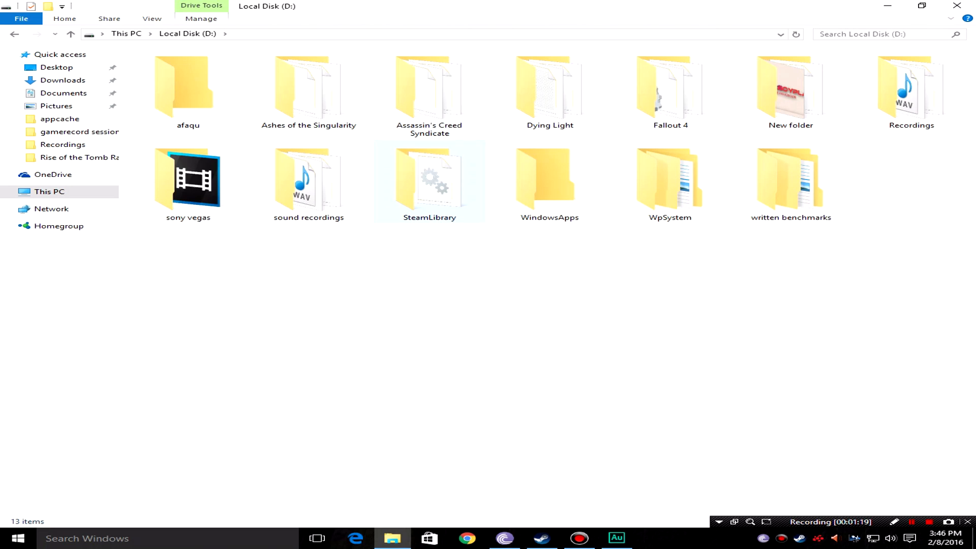
{"action": "double_click", "coordinate": [188, 179]}
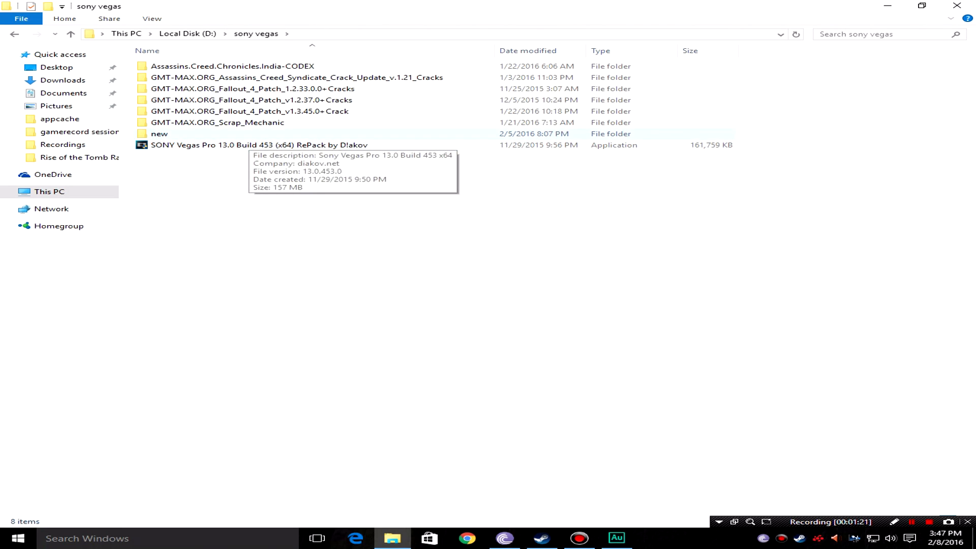
{"action": "double_click", "coordinate": [159, 134]}
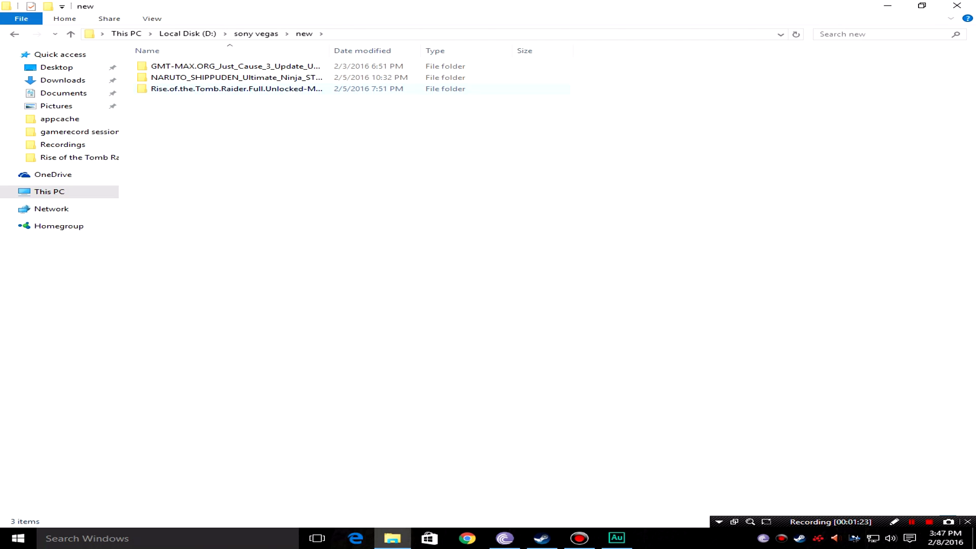
{"action": "double_click", "coordinate": [236, 89]}
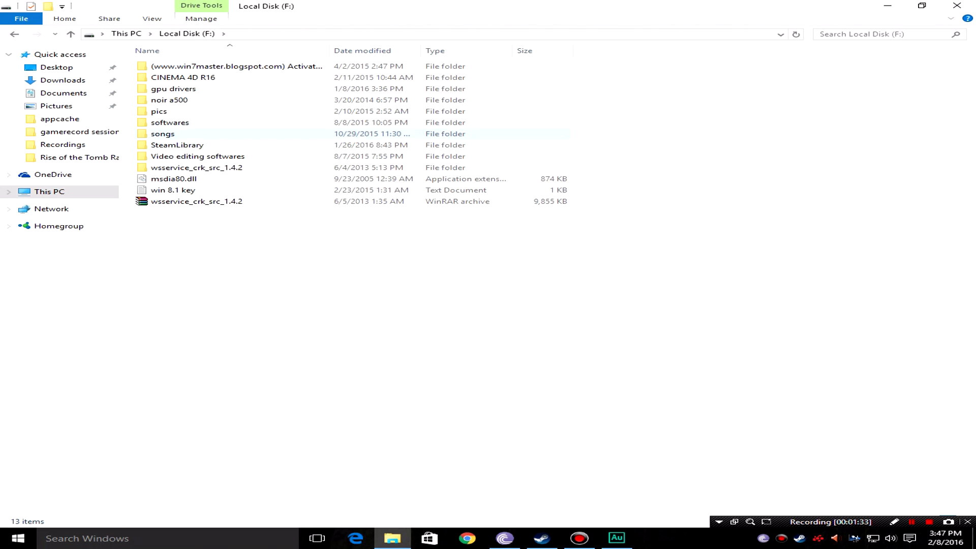
Paste into the F: Rise of the Tomb Raider folder, replacing the four same-named files.
{"action": "double_click", "coordinate": [177, 144]}
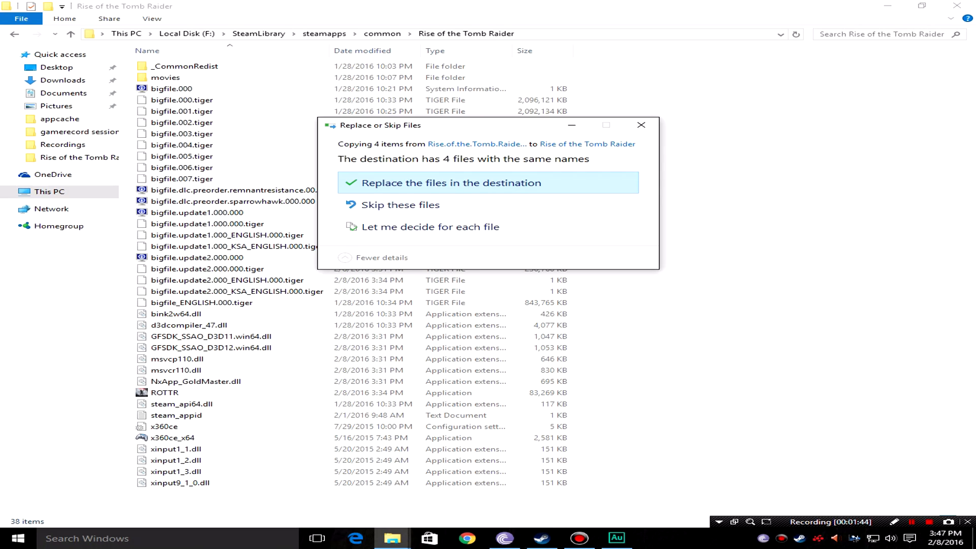
{"action": "left_click", "coordinate": [416, 183]}
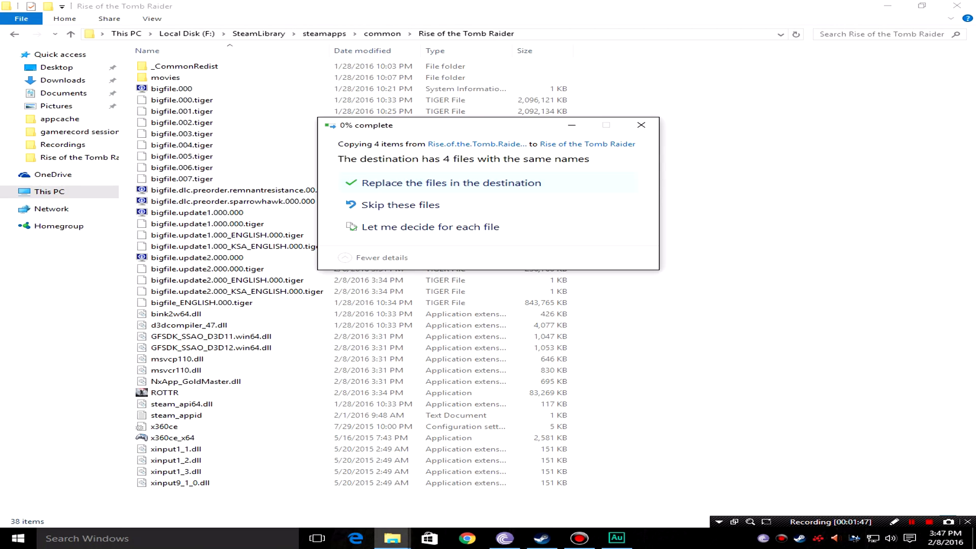
{"action": "left_click", "coordinate": [433, 183]}
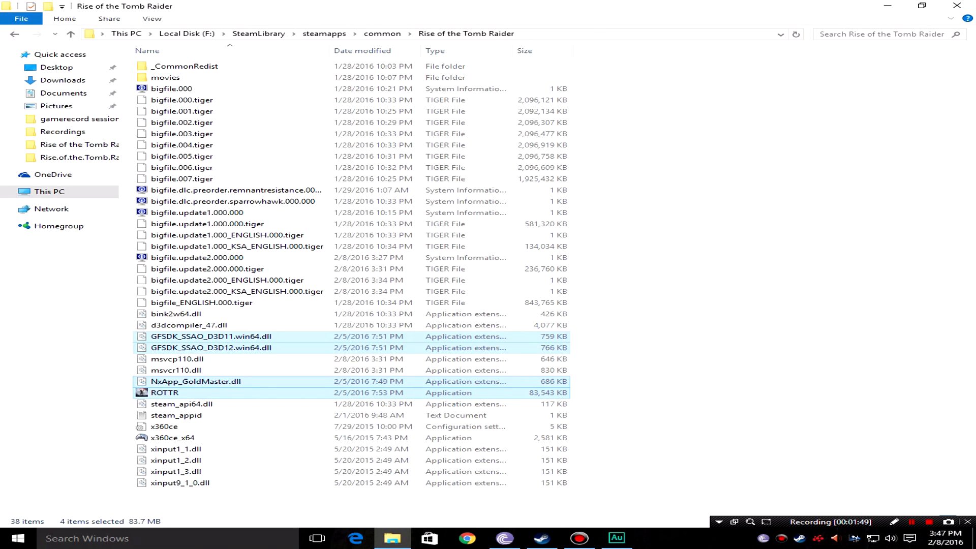
{"action": "left_click", "coordinate": [165, 393]}
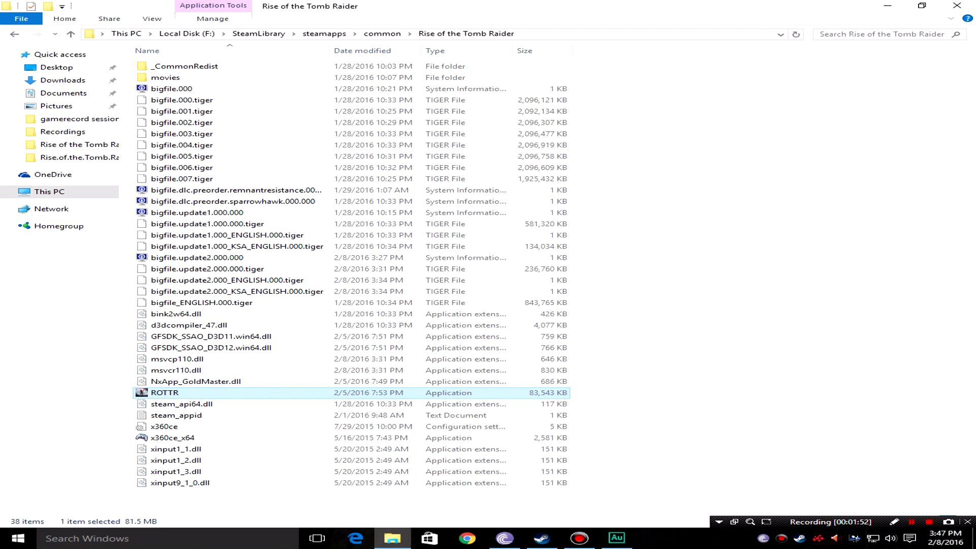
{"action": "double_click", "coordinate": [164, 393]}
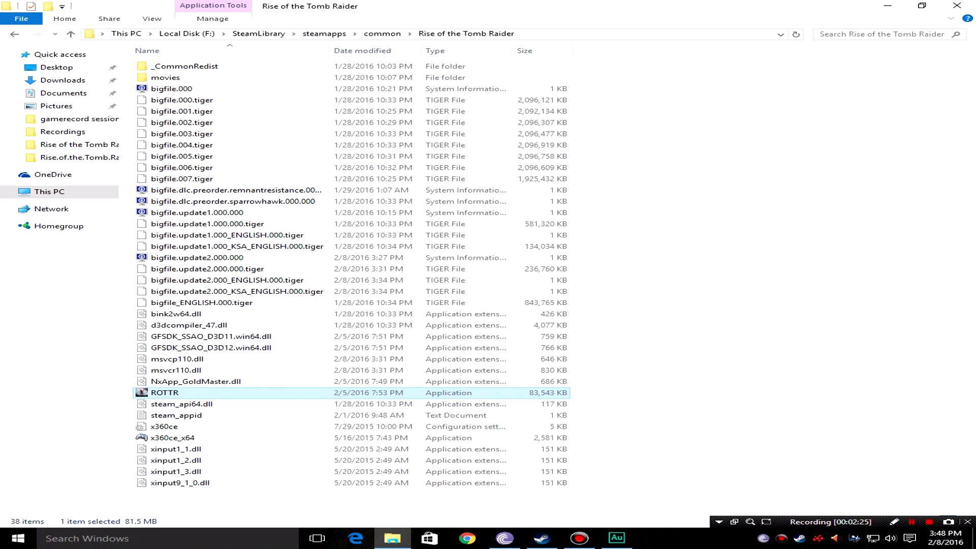
{"action": "right_click", "coordinate": [165, 392]}
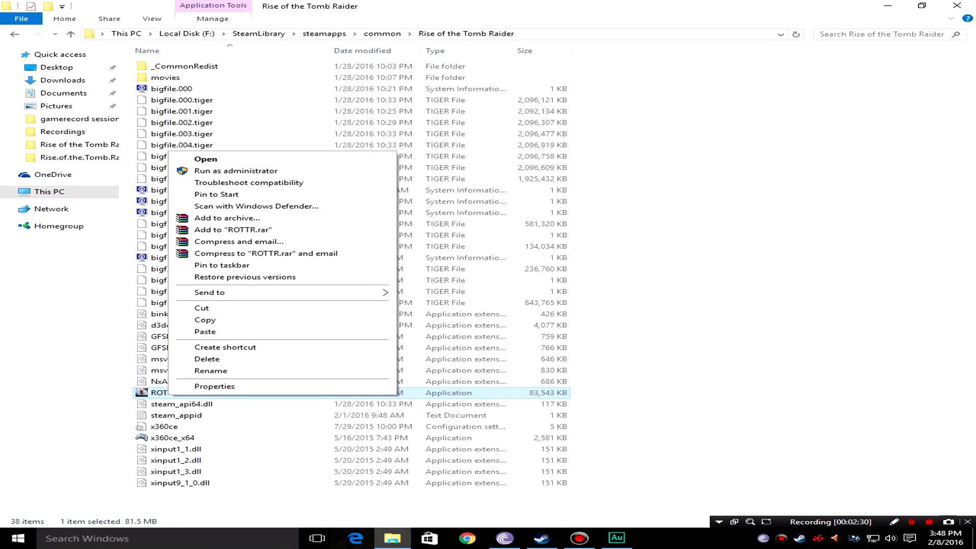
{"action": "left_click", "coordinate": [214, 386]}
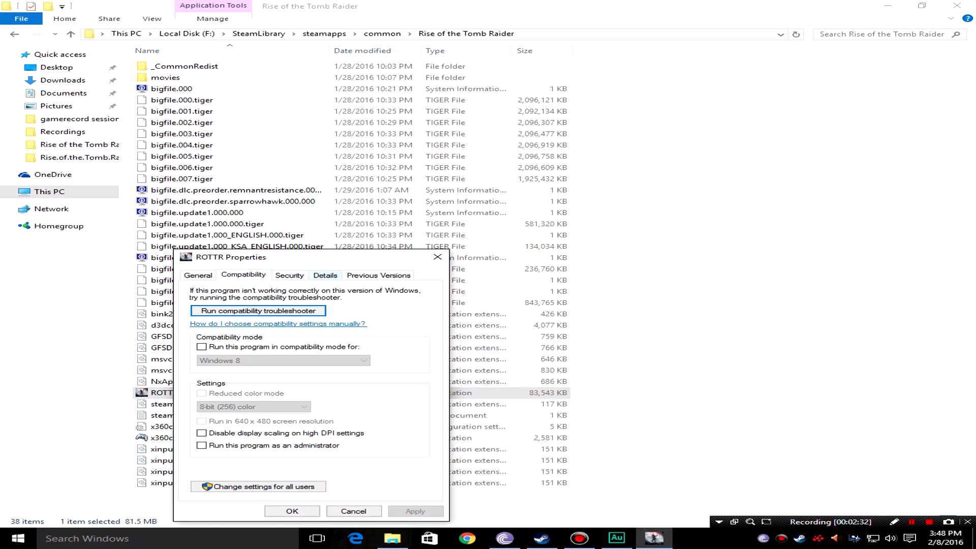
{"action": "left_click", "coordinate": [325, 275]}
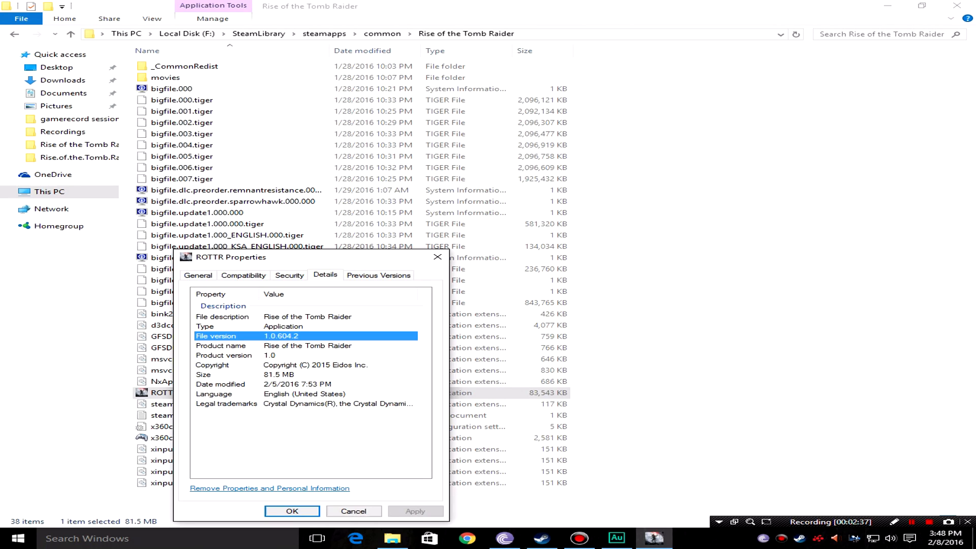
{"action": "left_click", "coordinate": [291, 510]}
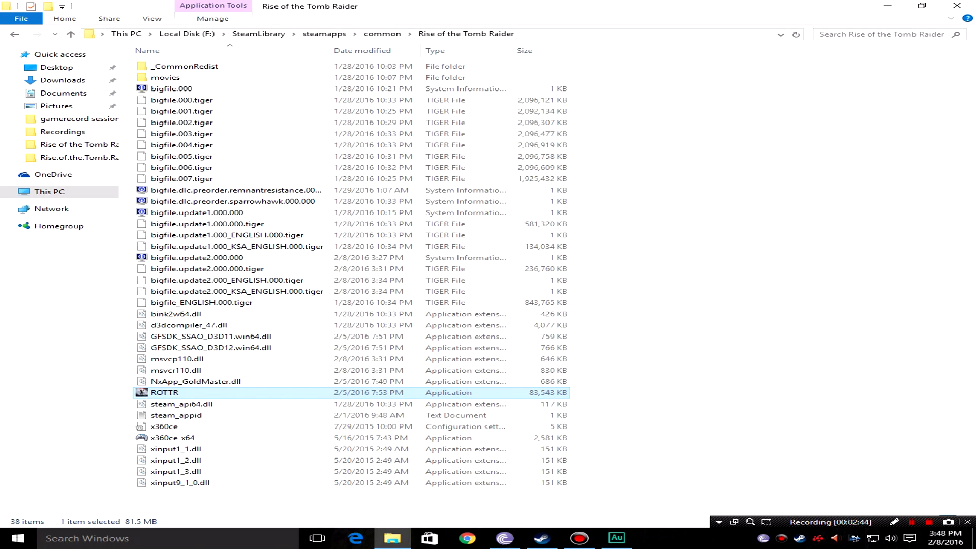
Launch restored ROTTR, toggle TXAA 2x off and back on in Setup, then close Setup.
{"action": "double_click", "coordinate": [165, 392]}
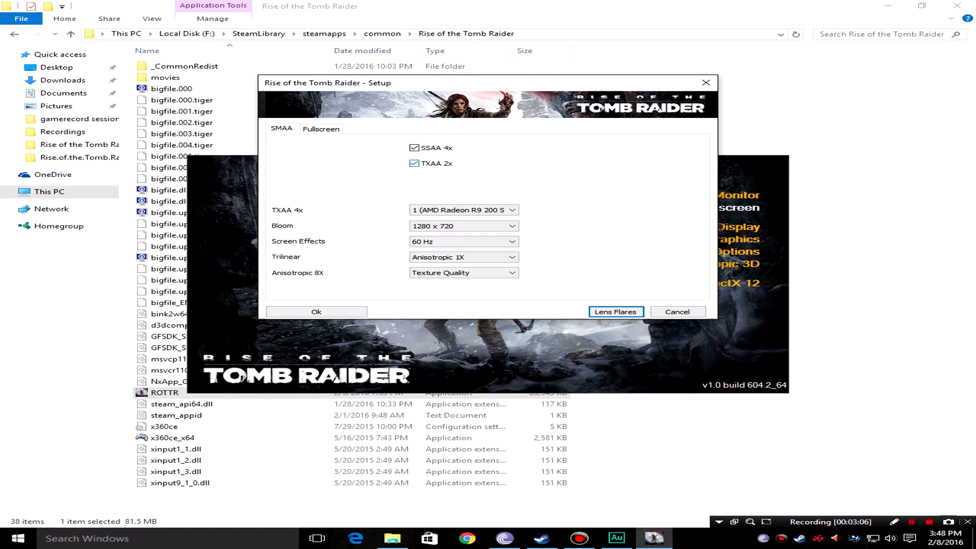
{"action": "left_click", "coordinate": [413, 163]}
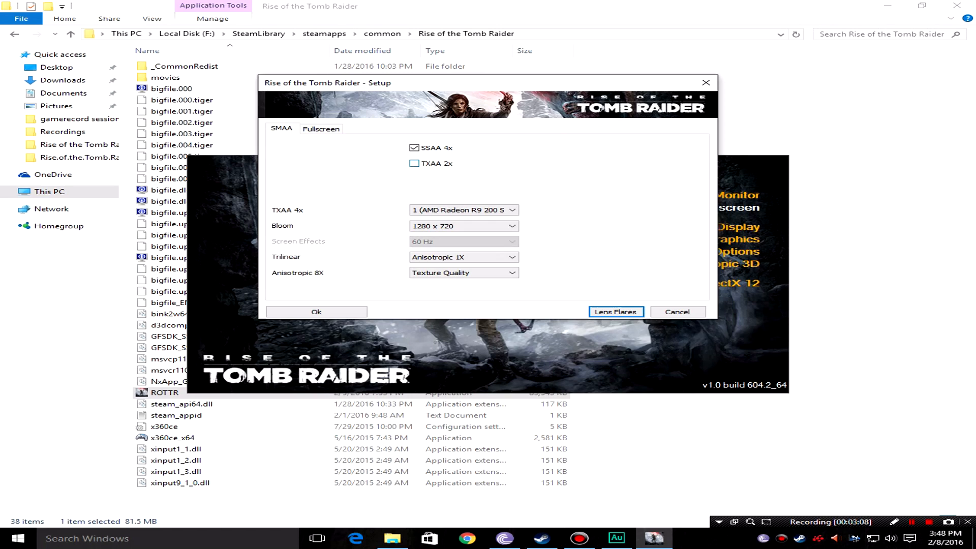
{"action": "left_click", "coordinate": [462, 273]}
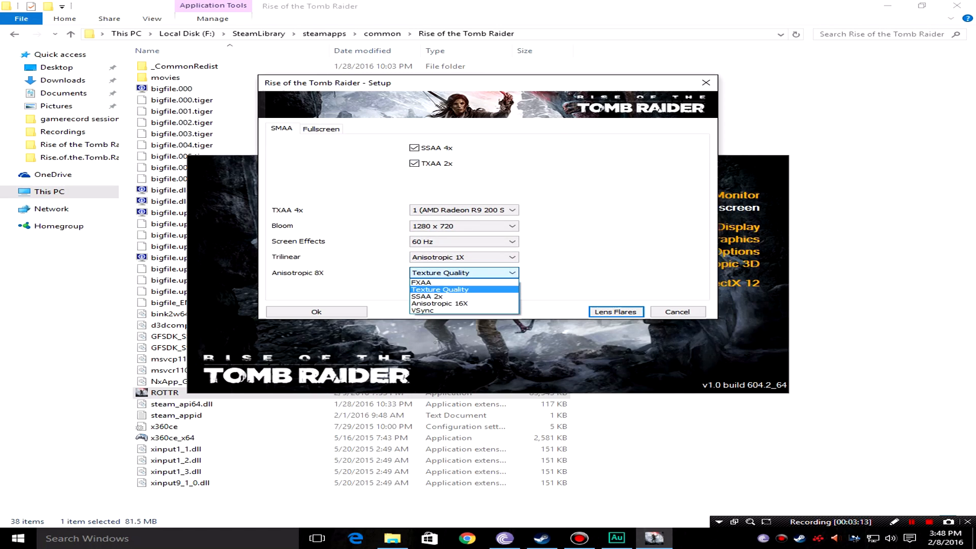
{"action": "left_click", "coordinate": [439, 289]}
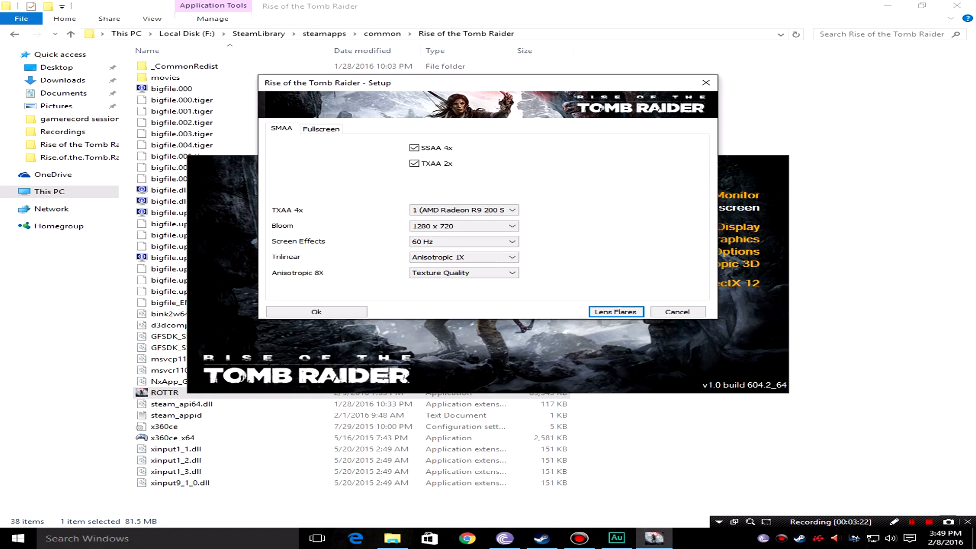
{"action": "left_click", "coordinate": [316, 312]}
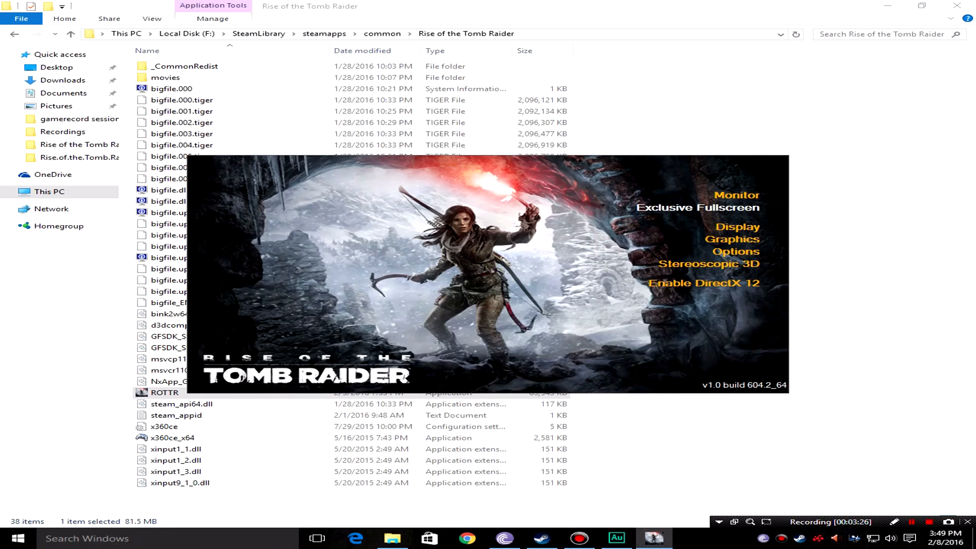